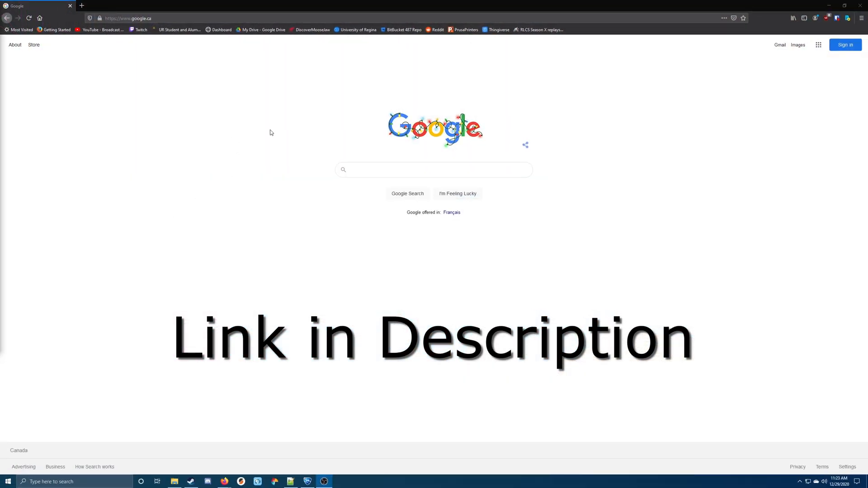
{"action": "left_click", "coordinate": [433, 170]}
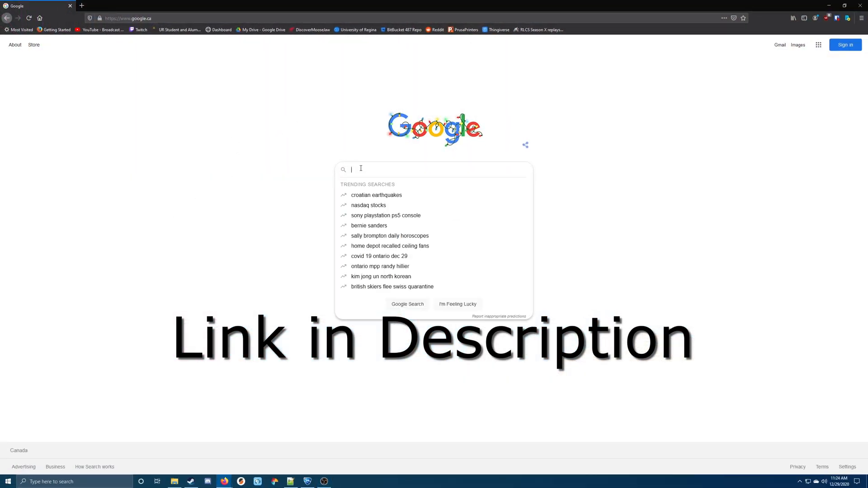
{"action": "type", "text": "https://ballchasing.com/group/rlcs-season-x-97kny5pazw"}
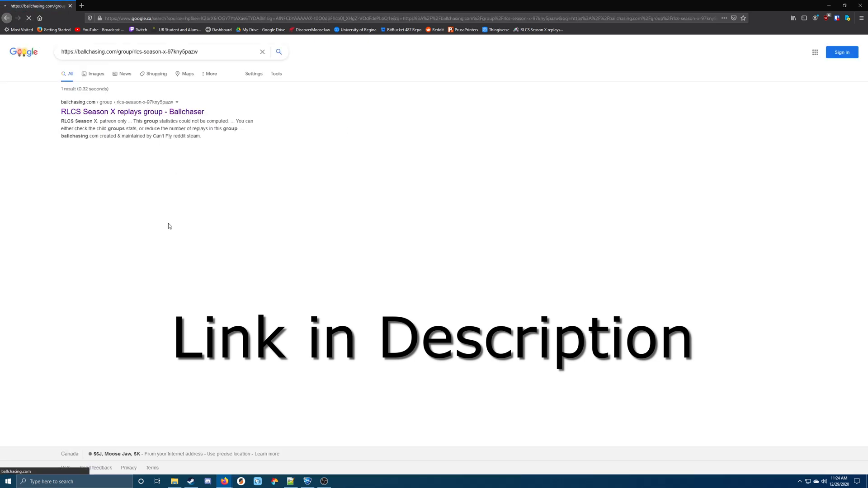
Drill from the RLCS Season X result through Winter, North America, Regional 2, Day 4 to Winners Finals
{"action": "left_click", "coordinate": [132, 111]}
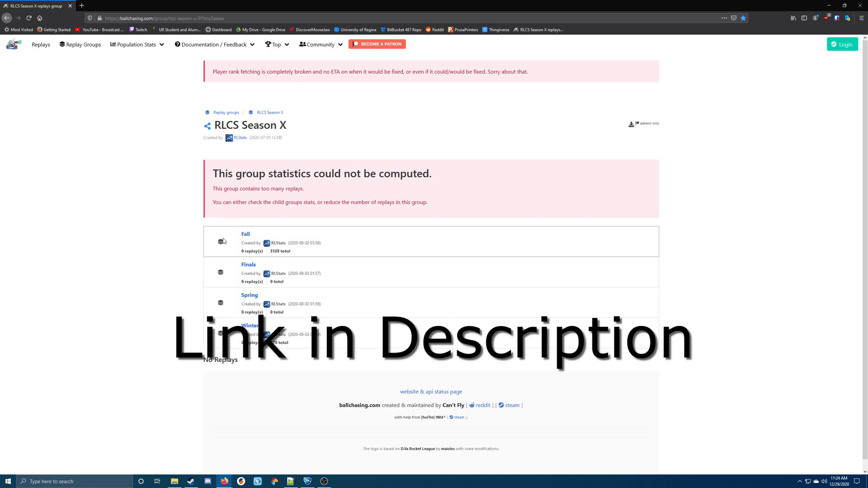
{"action": "mouse_move", "coordinate": [155, 246]}
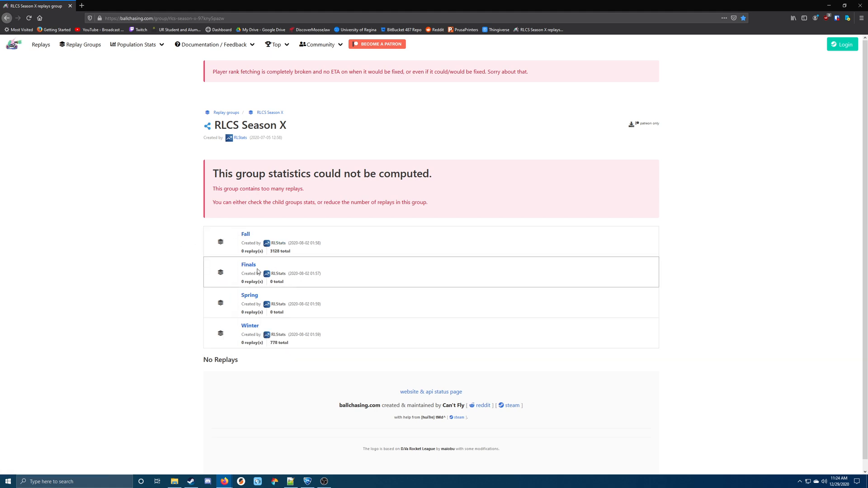
{"action": "left_click", "coordinate": [249, 326]}
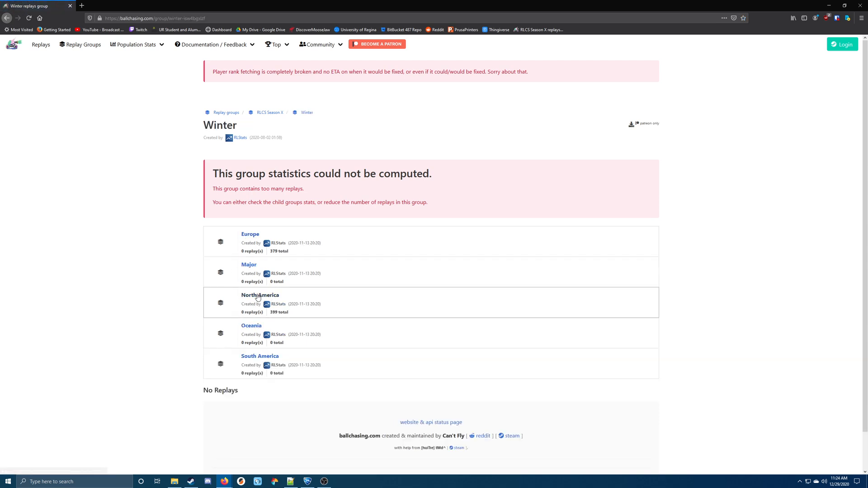
{"action": "left_click", "coordinate": [259, 294]}
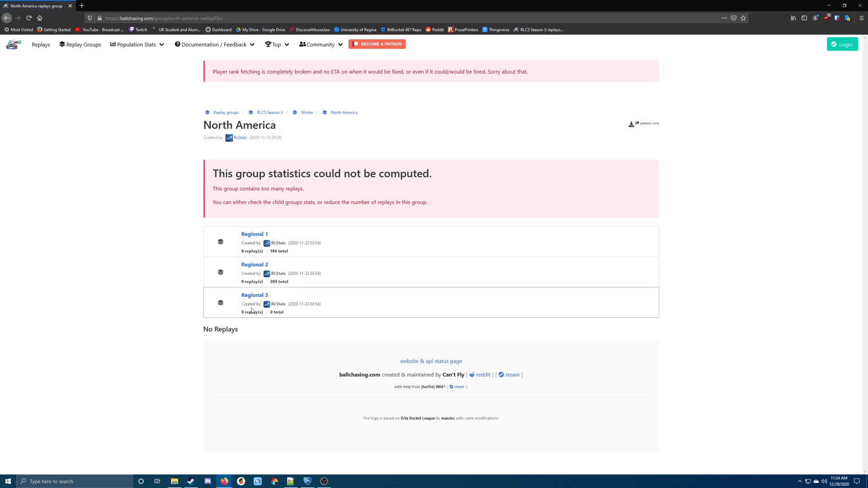
{"action": "left_click", "coordinate": [255, 265]}
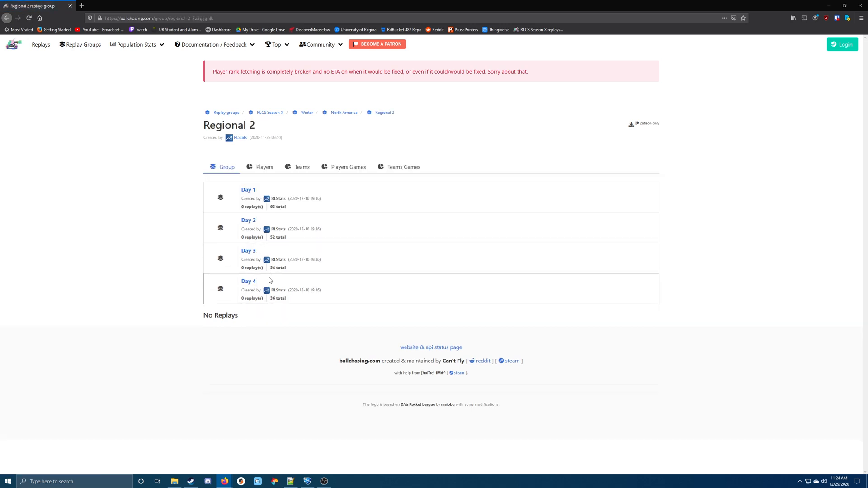
{"action": "left_click", "coordinate": [248, 281]}
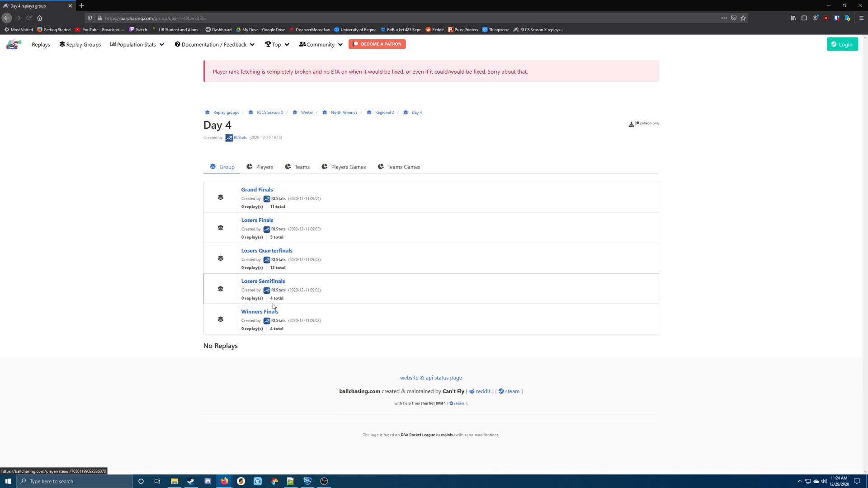
{"action": "left_click", "coordinate": [259, 311]}
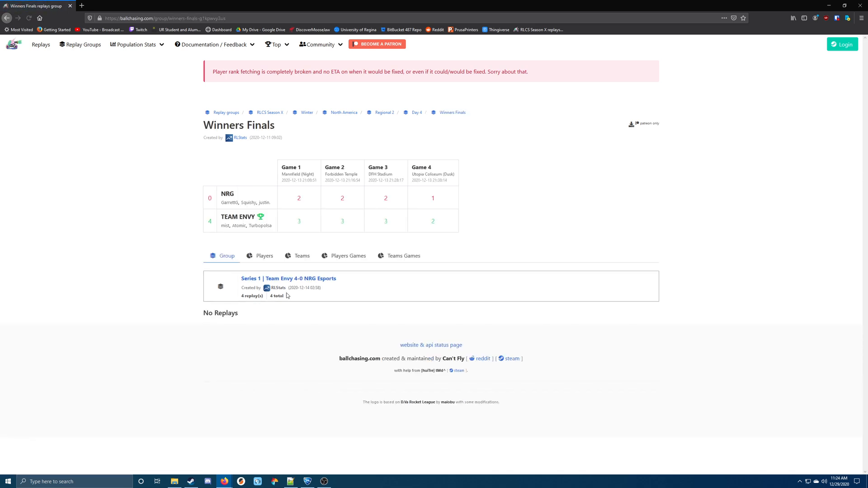
{"action": "mouse_move", "coordinate": [339, 223]}
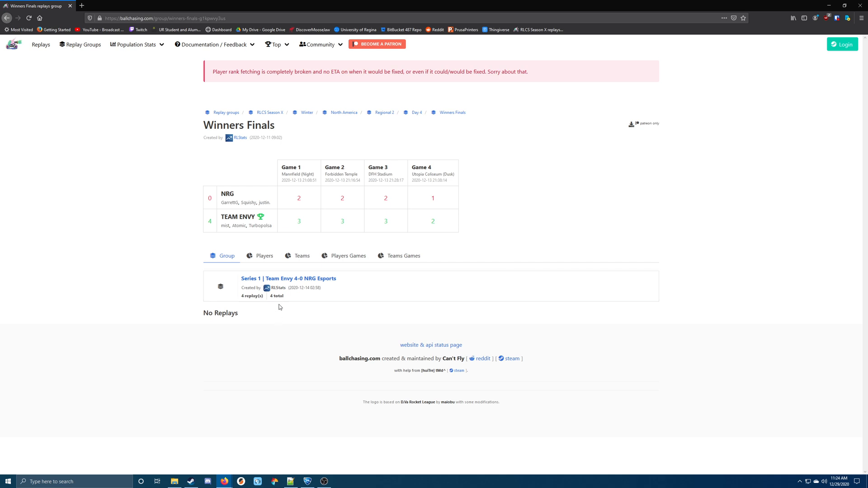
Open the Team Envy 4-0 NRG Esports series and select the first replay's date
{"action": "left_click", "coordinate": [288, 278]}
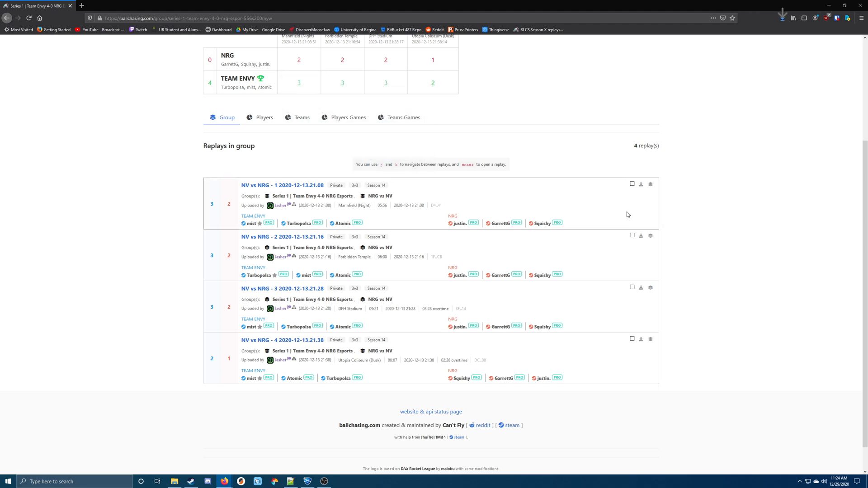
{"action": "mouse_move", "coordinate": [427, 216]}
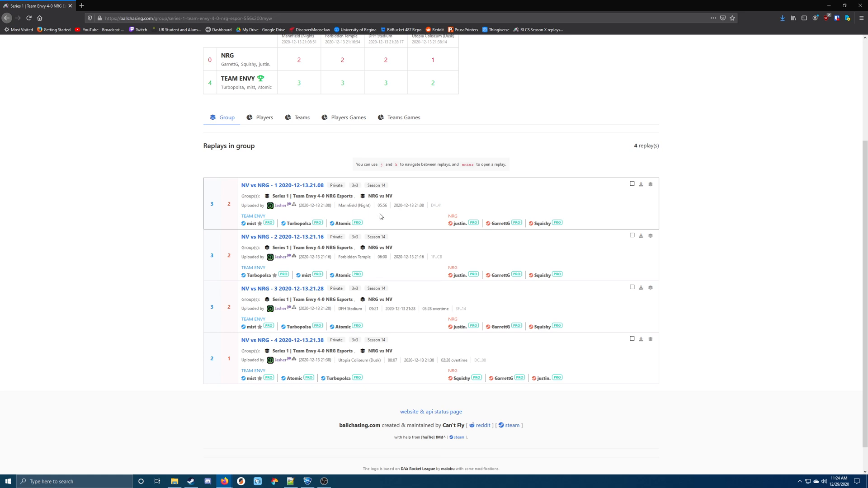
{"action": "mouse_move", "coordinate": [408, 205]}
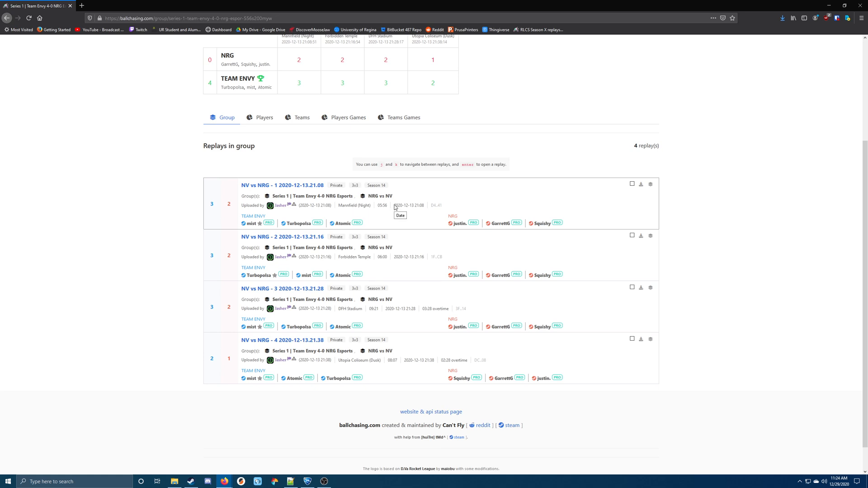
{"action": "double_click", "coordinate": [408, 205]}
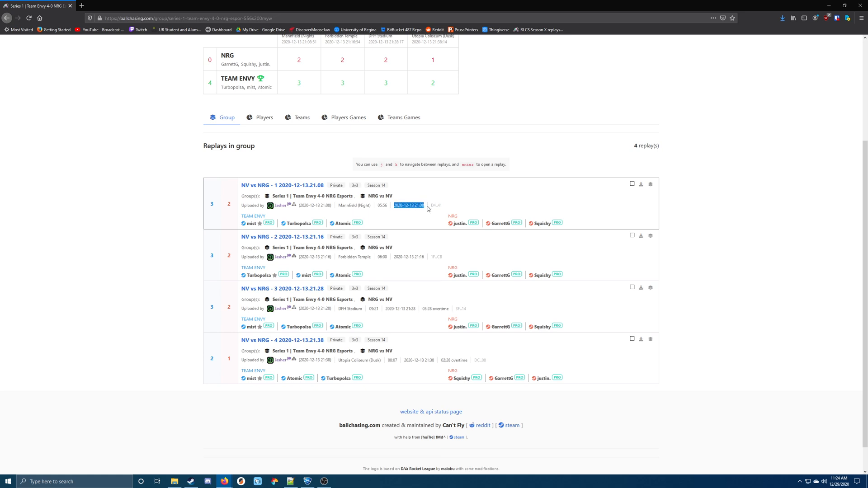
{"action": "mouse_move", "coordinate": [577, 106]}
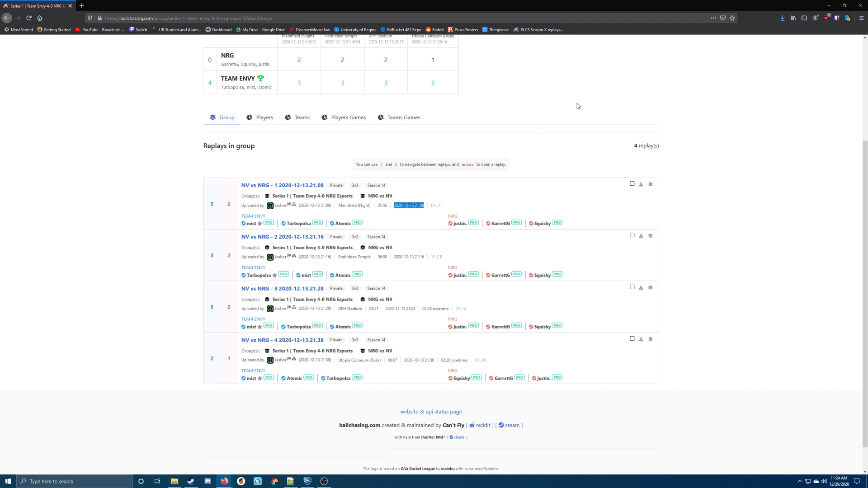
{"action": "mouse_move", "coordinate": [791, 43]}
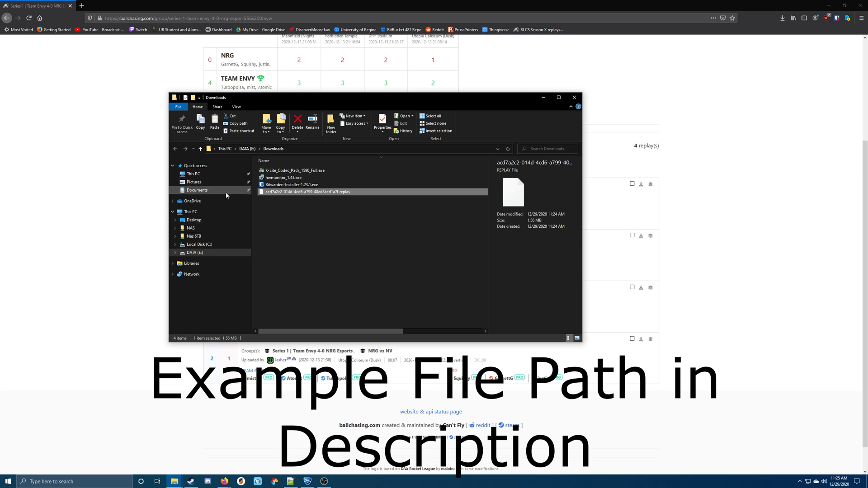
Browse Documents > My games > Rocket League > TAGame > Demos to find the acd7a2c2 replay
{"action": "left_click", "coordinate": [197, 190]}
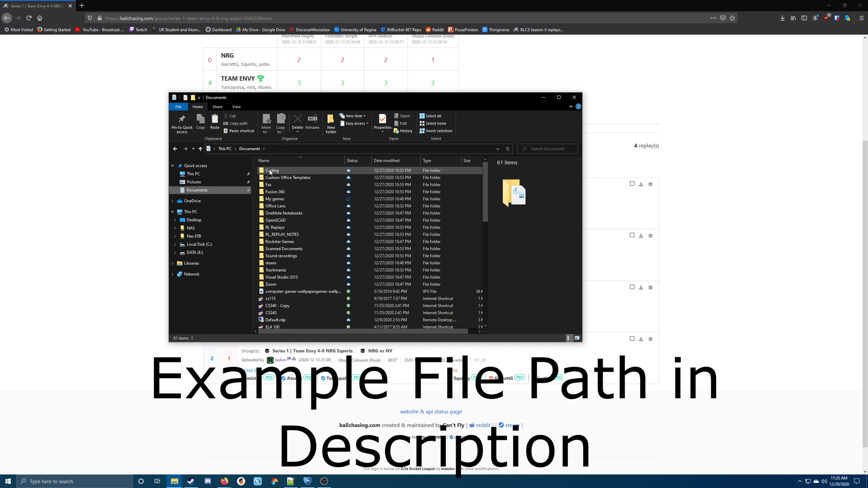
{"action": "double_click", "coordinate": [271, 198]}
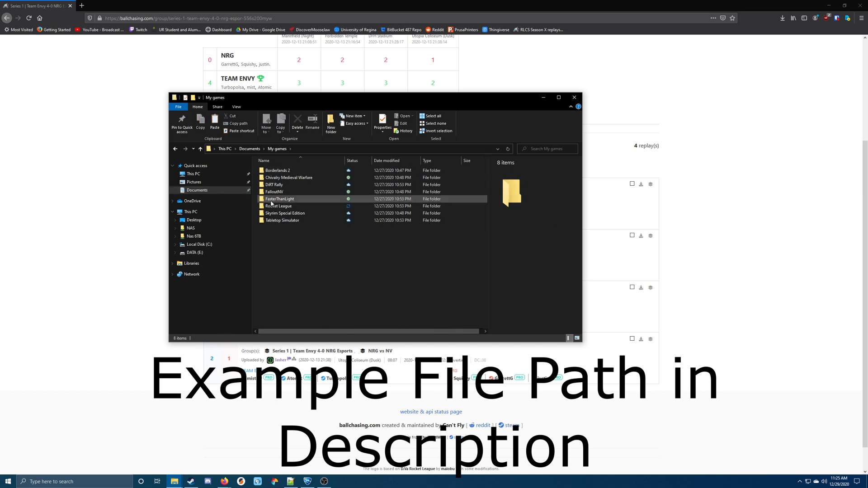
{"action": "double_click", "coordinate": [279, 206]}
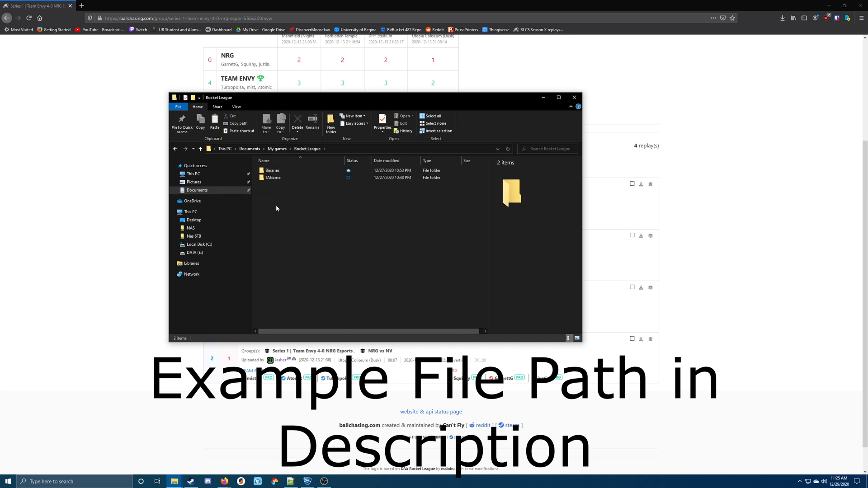
{"action": "double_click", "coordinate": [272, 178]}
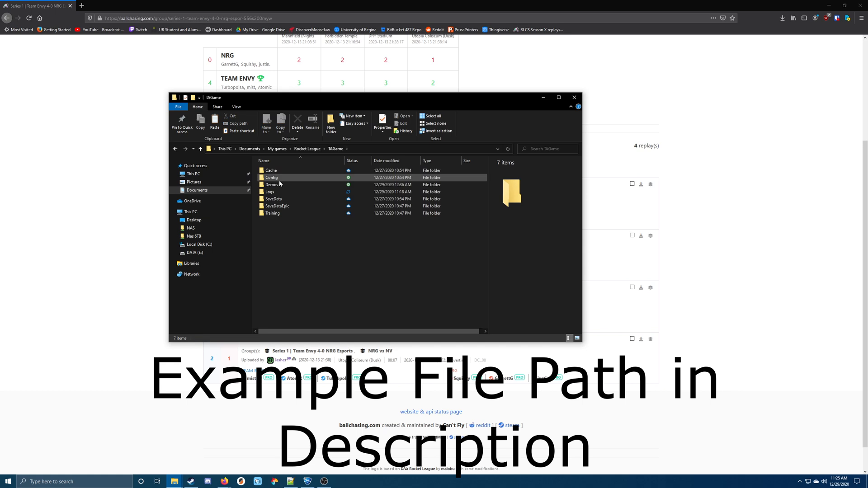
{"action": "double_click", "coordinate": [272, 184]}
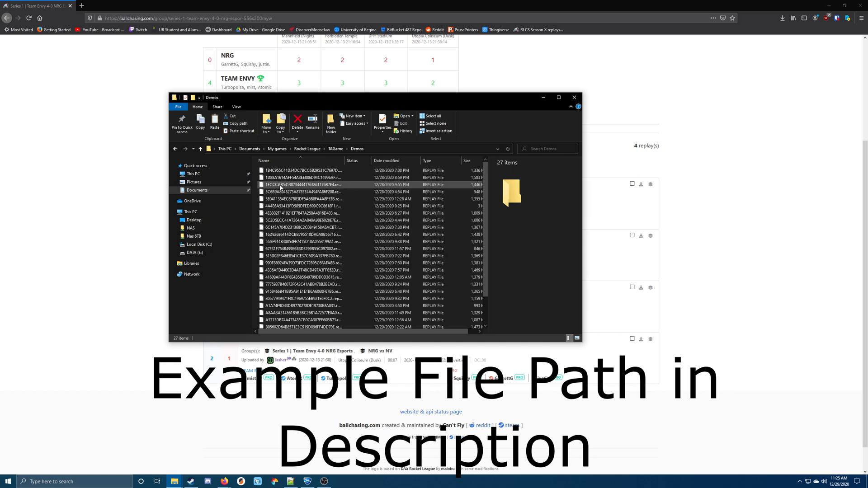
{"action": "scroll", "scroll_direction": "down", "scroll_amount": 3}
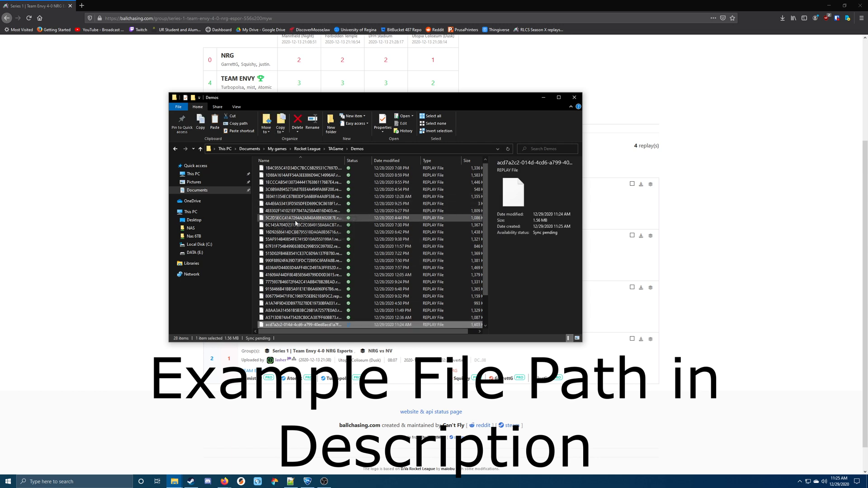
{"action": "scroll", "scroll_direction": "down", "scroll_amount": 3}
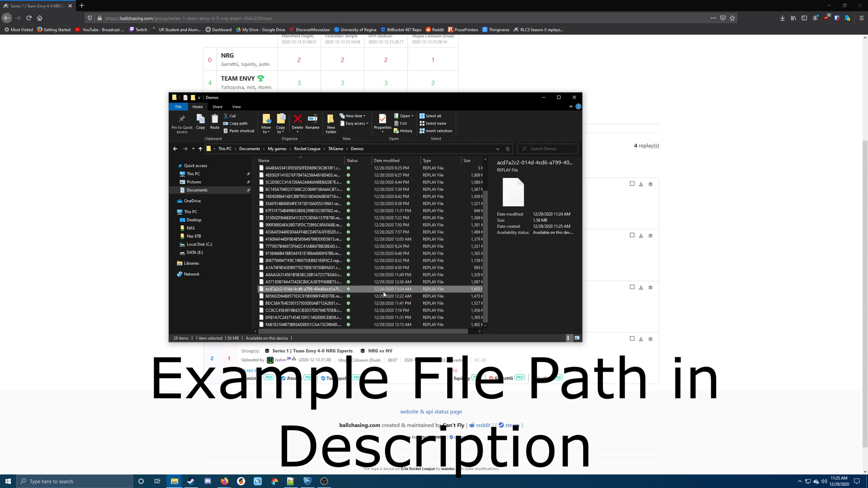
{"action": "mouse_move", "coordinate": [342, 293]}
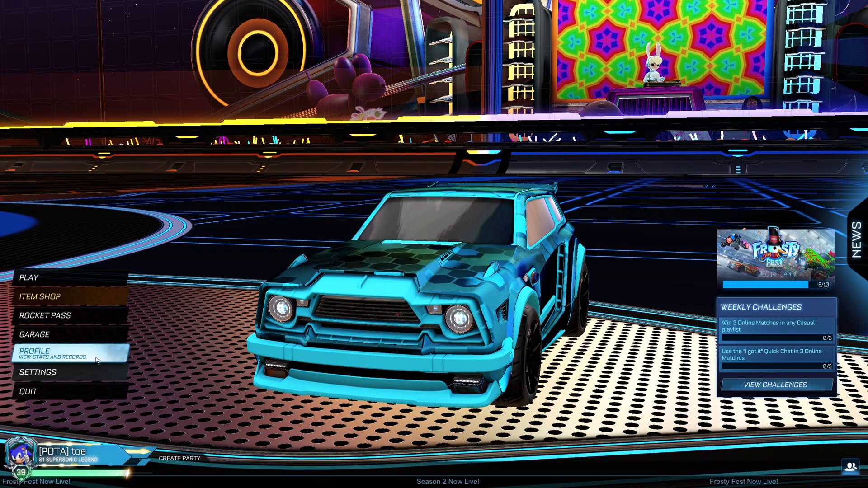
Open Replays and scroll to the NV vs NRG - 1 2020-12-13 replay at the bottom
{"action": "left_click", "coordinate": [33, 351]}
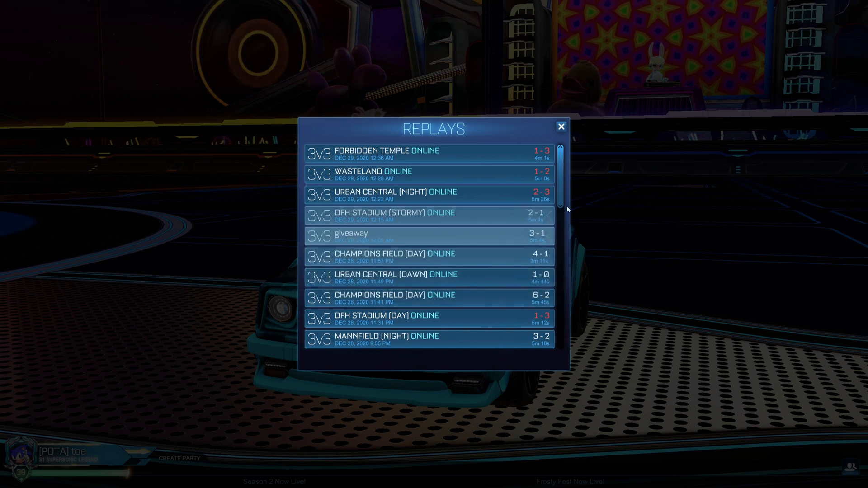
{"action": "scroll", "scroll_direction": "down", "scroll_amount": 3}
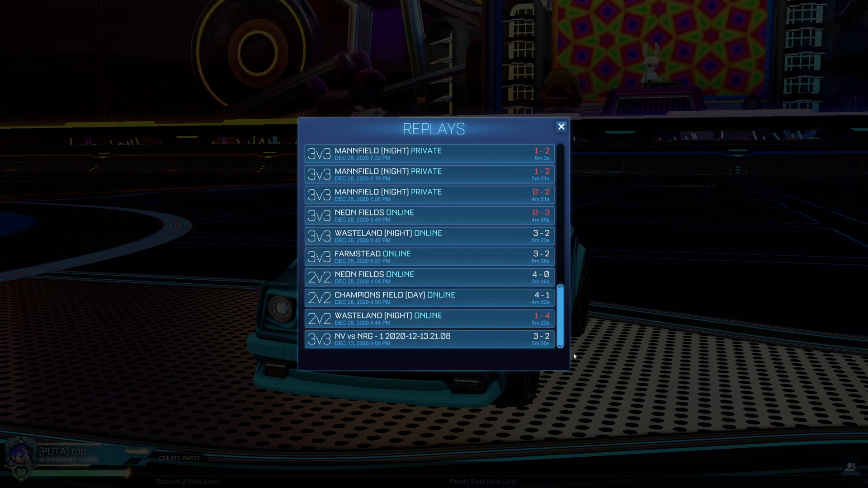